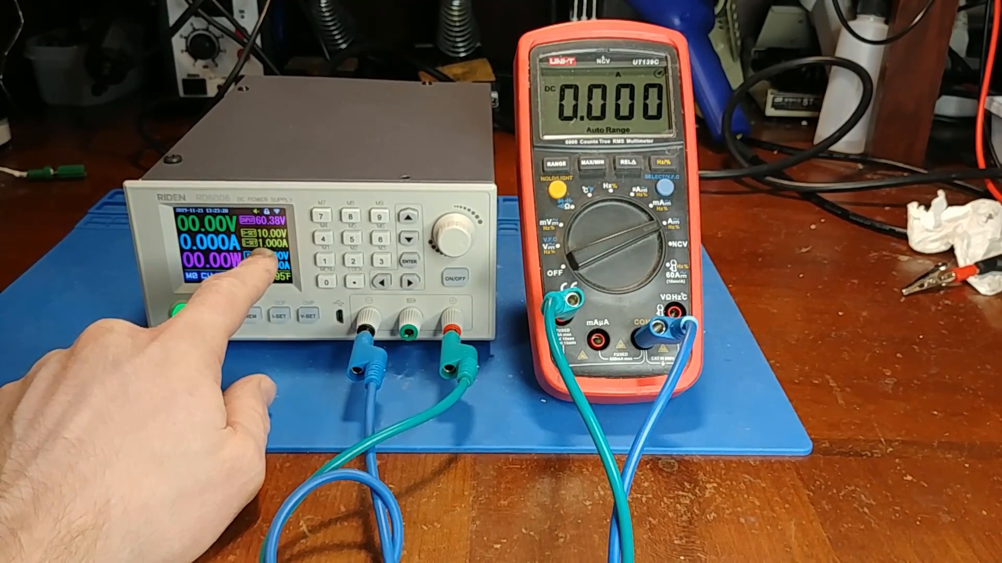
Step: Cut power to the shorted multimeter, set a 5.000 A limit, and switch output on
{"action": "left_click", "coordinate": [455, 278]}
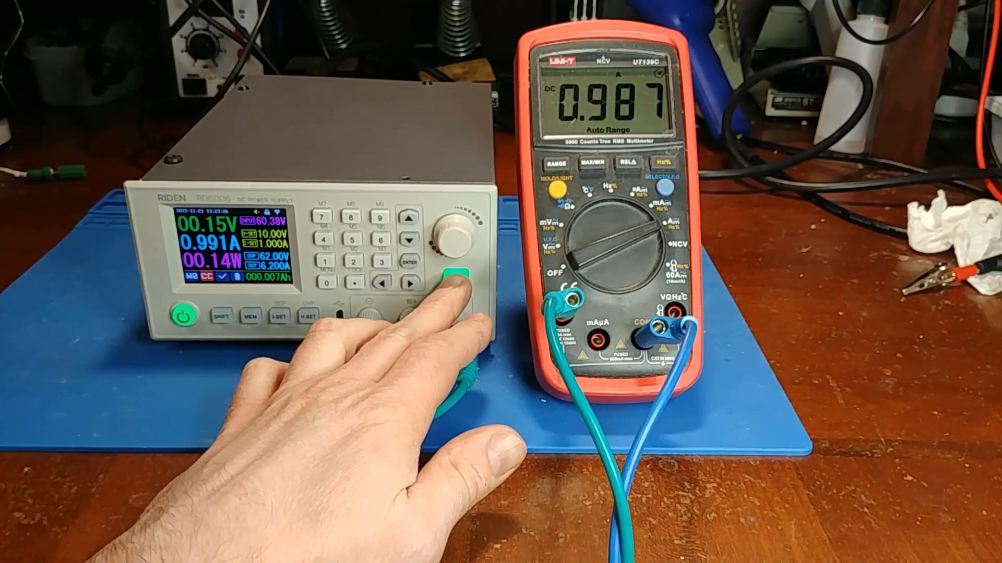
{"action": "left_click", "coordinate": [454, 276]}
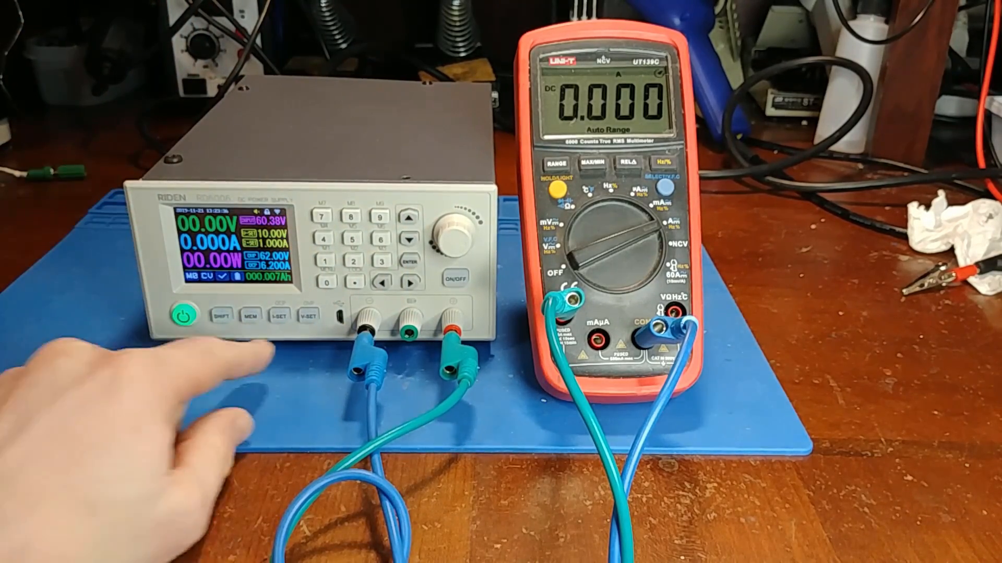
{"action": "left_click", "coordinate": [354, 241]}
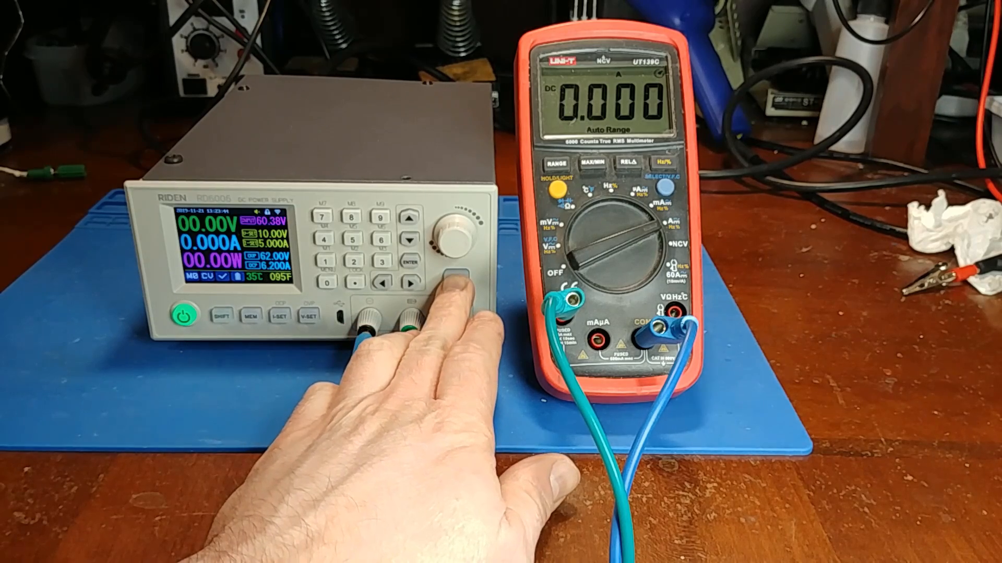
{"action": "left_click", "coordinate": [457, 279]}
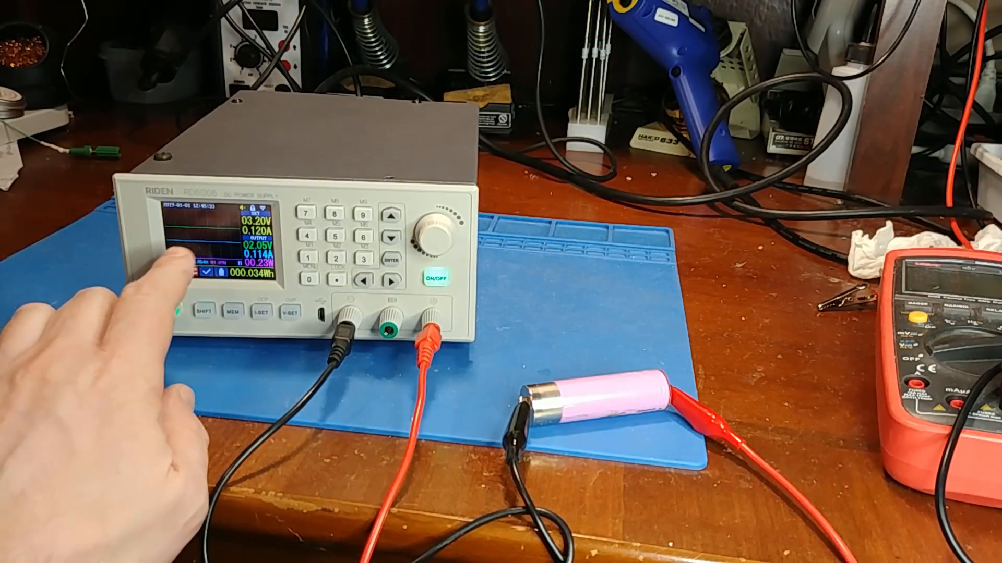
Step: Exit graph mode to the normal readout with output off, set to 3.00 V and 0.200 A
{"action": "left_click", "coordinate": [166, 311]}
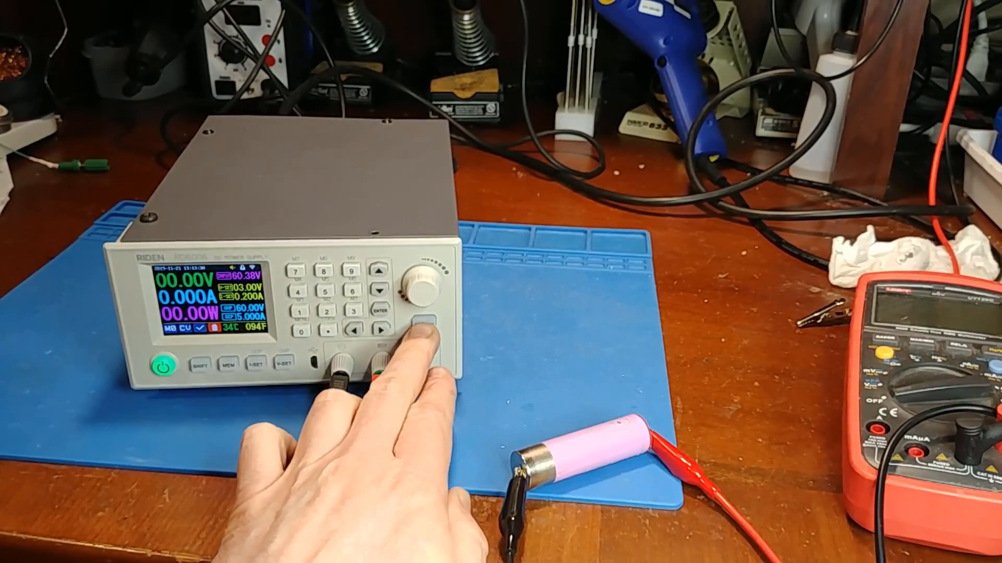
{"action": "left_click", "coordinate": [425, 325]}
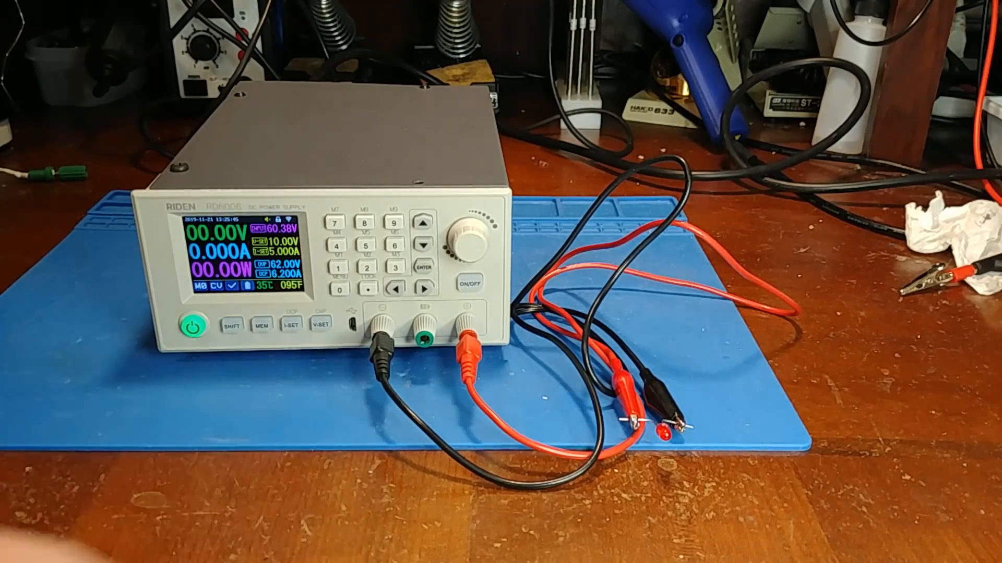
Step: Limit current to 0.020 A, light the test LED in CC mode, and open setup
{"action": "left_click", "coordinate": [288, 337]}
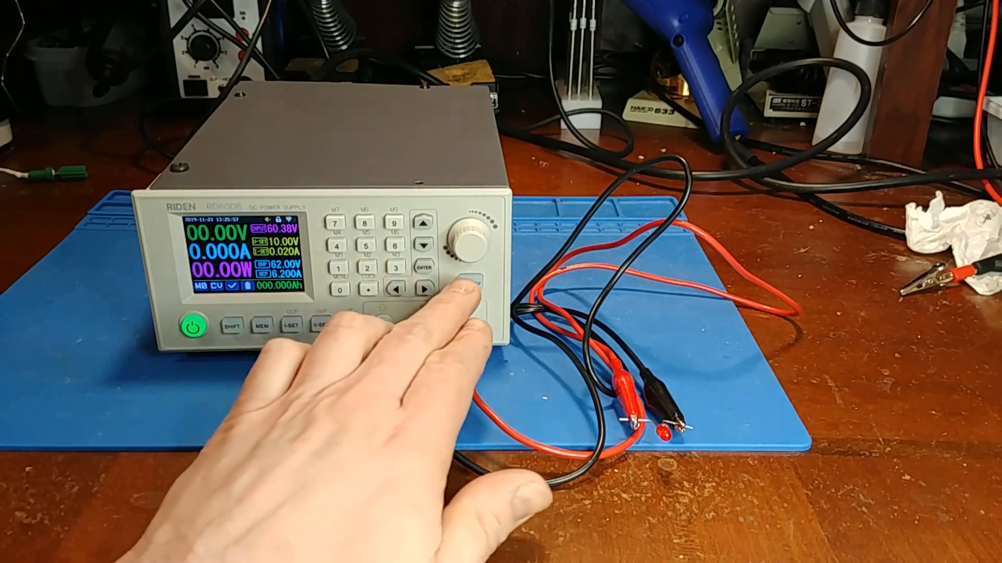
{"action": "left_click", "coordinate": [470, 285]}
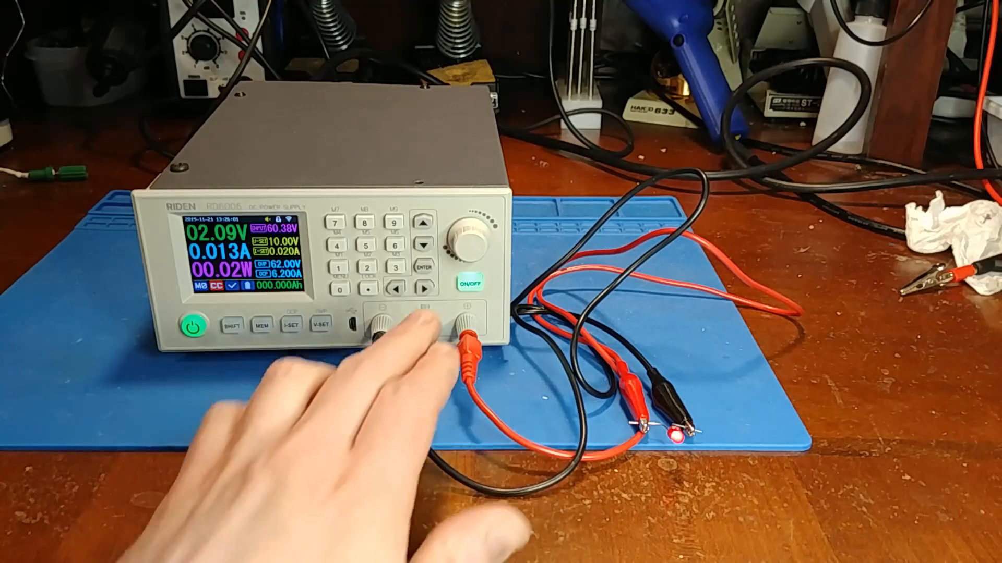
{"action": "left_click", "coordinate": [471, 284]}
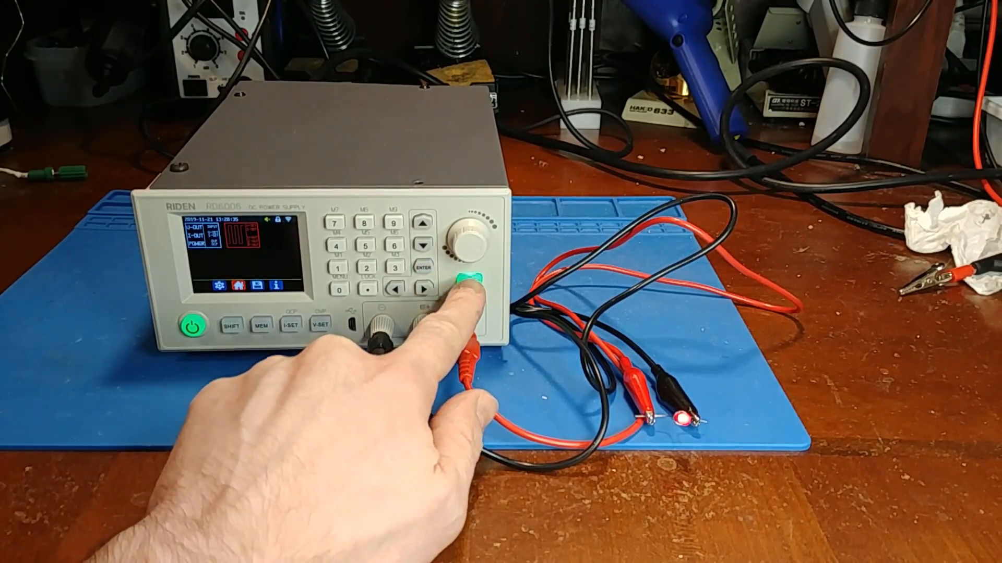
Step: Leave setup, raise V-SET to 15.00 V, and show the lit LED in graph mode
{"action": "left_click", "coordinate": [469, 282]}
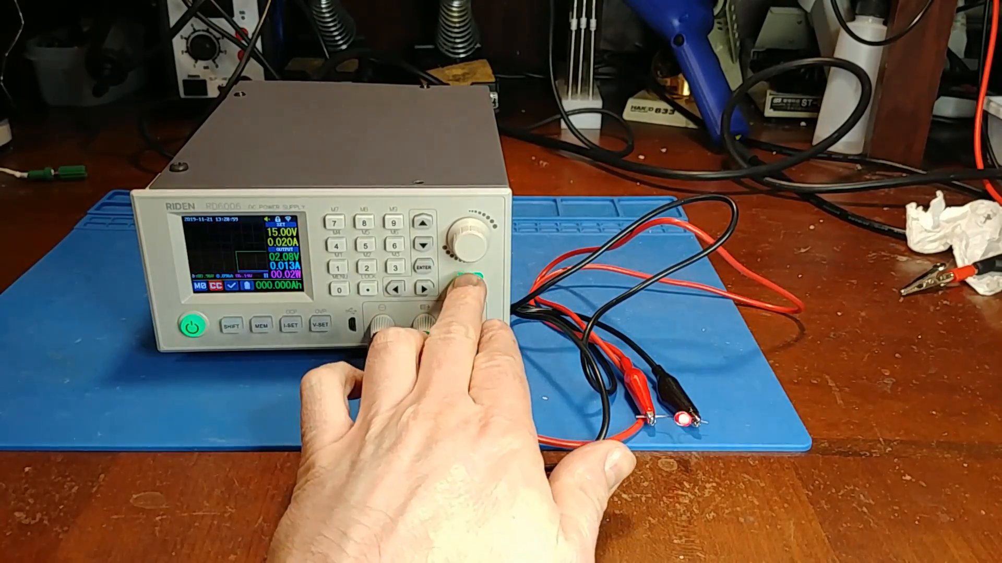
{"action": "left_click", "coordinate": [466, 280]}
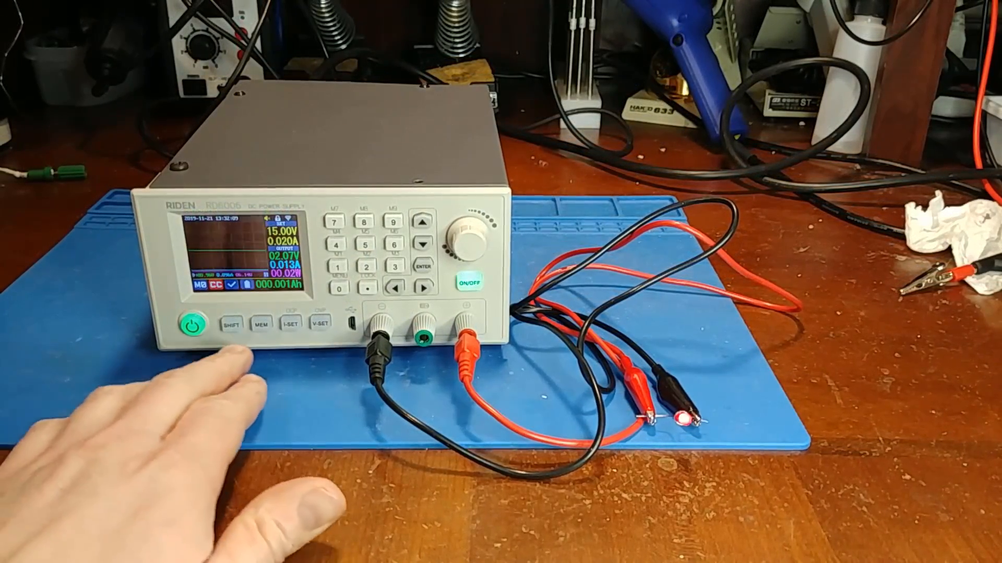
Step: Turn on SHIFT for second functions while the LED stays lit at 0.013 A
{"action": "left_click", "coordinate": [229, 324]}
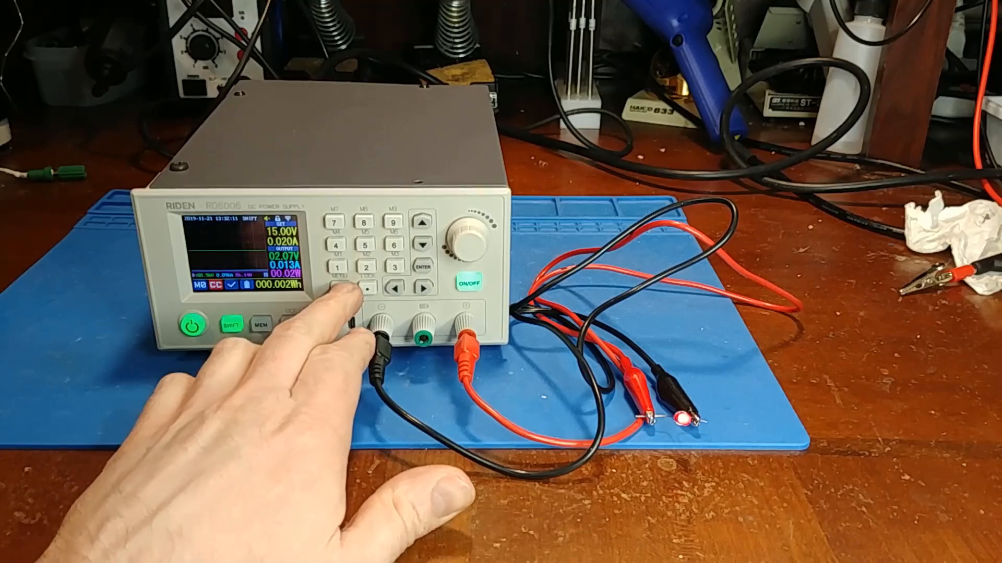